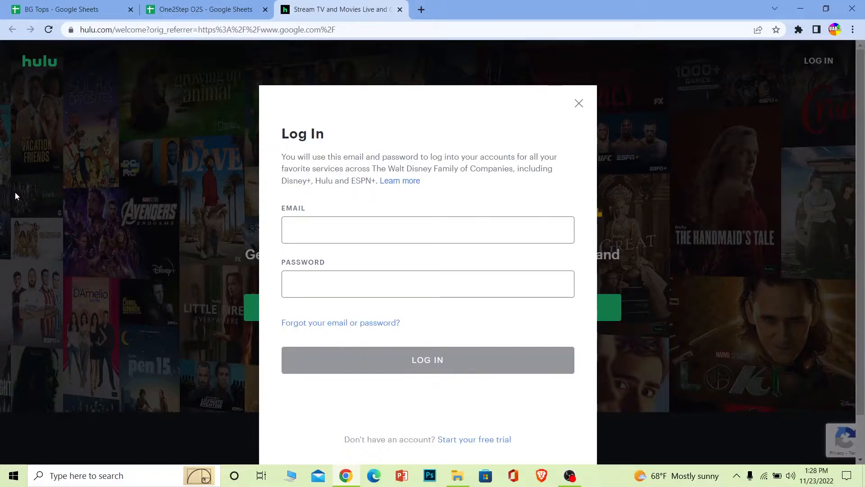
{"action": "left_click", "coordinate": [427, 230]}
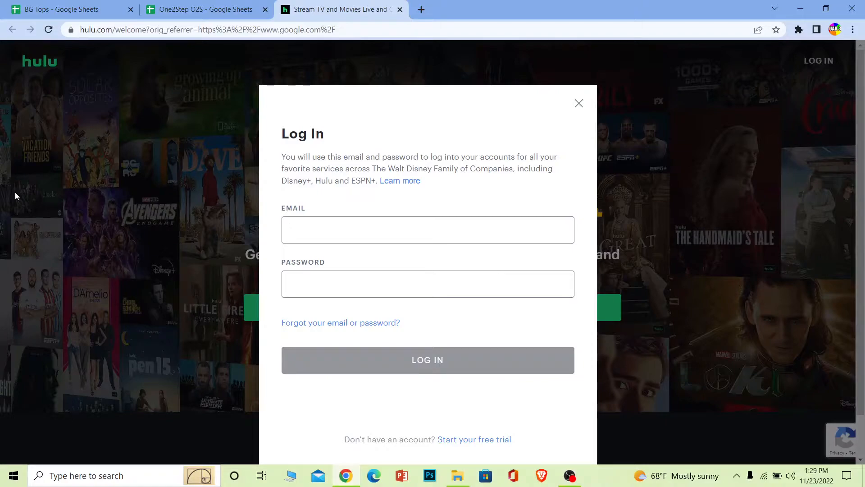
{"action": "left_click", "coordinate": [427, 229]}
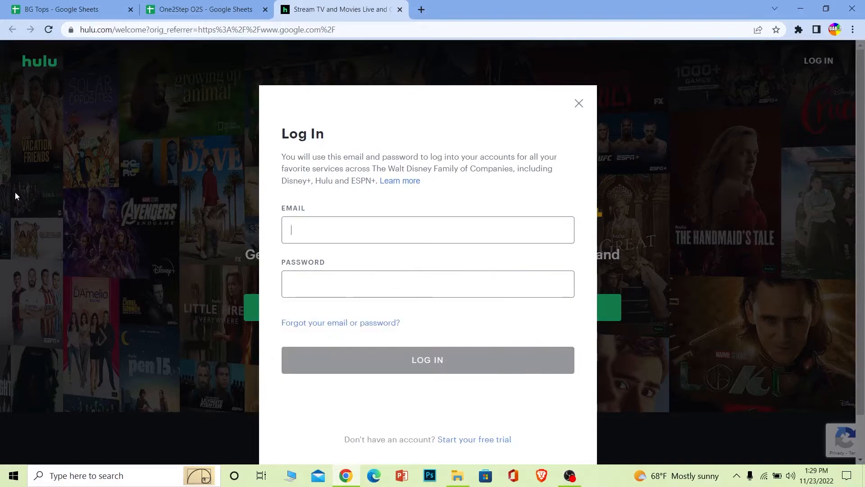
{"action": "mouse_move", "coordinate": [294, 322]}
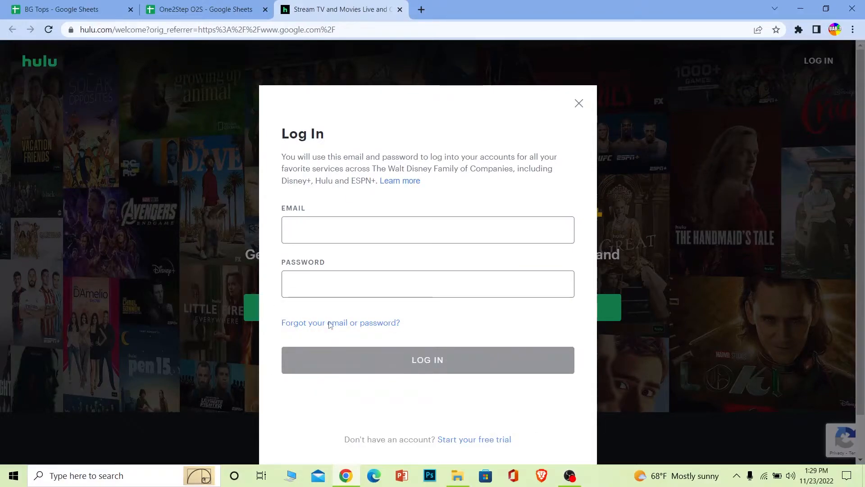
{"action": "left_click", "coordinate": [341, 322]}
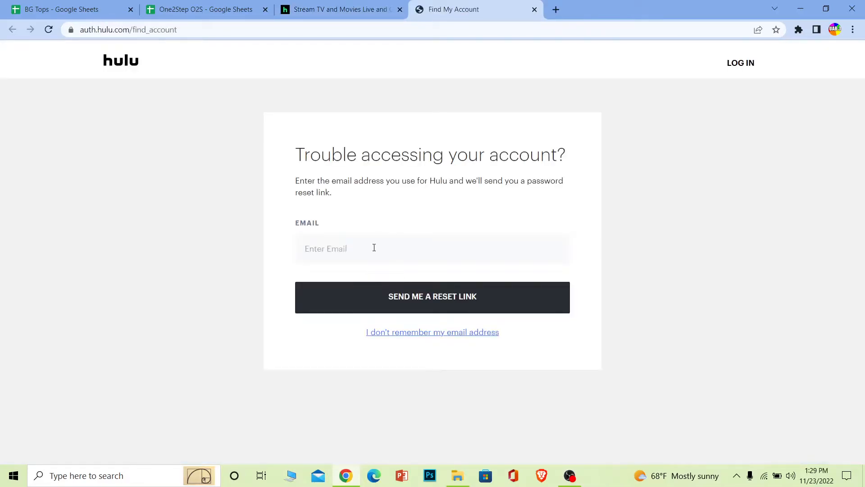
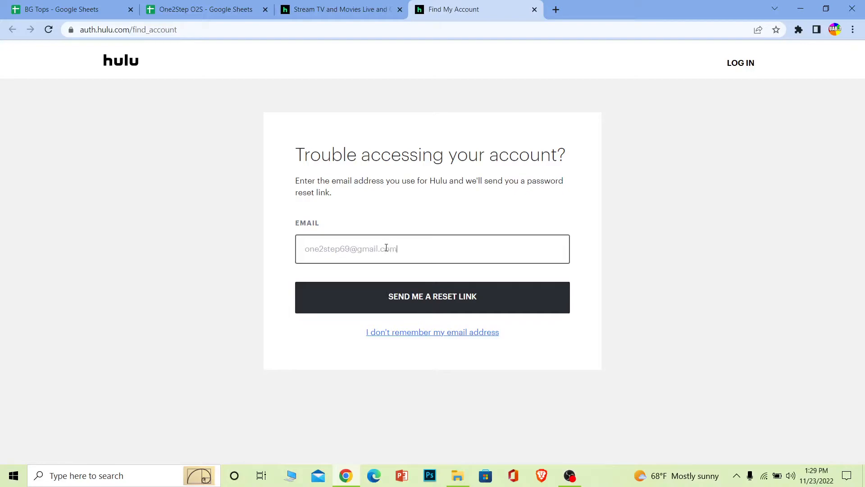
{"action": "mouse_move", "coordinate": [422, 296]}
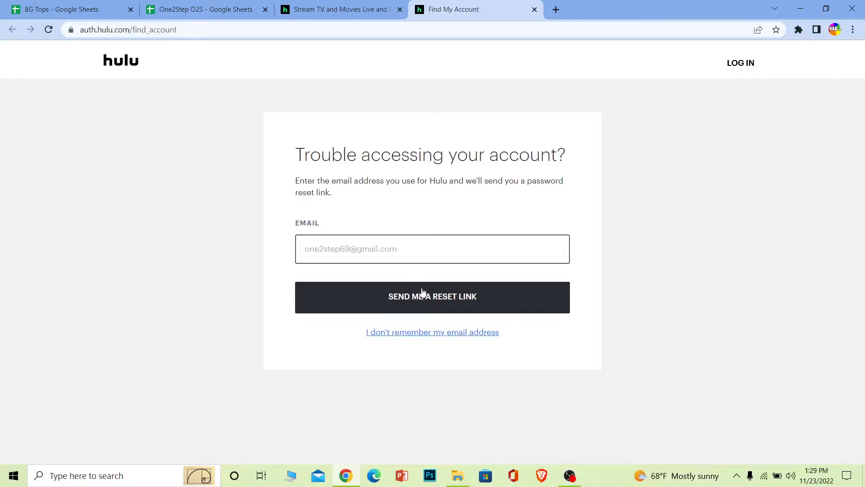
{"action": "left_click", "coordinate": [432, 296]}
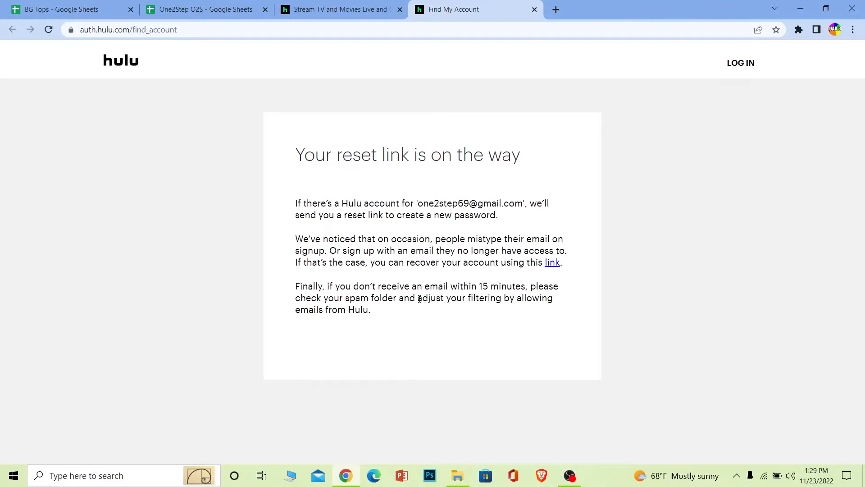
{"action": "mouse_move", "coordinate": [556, 9]}
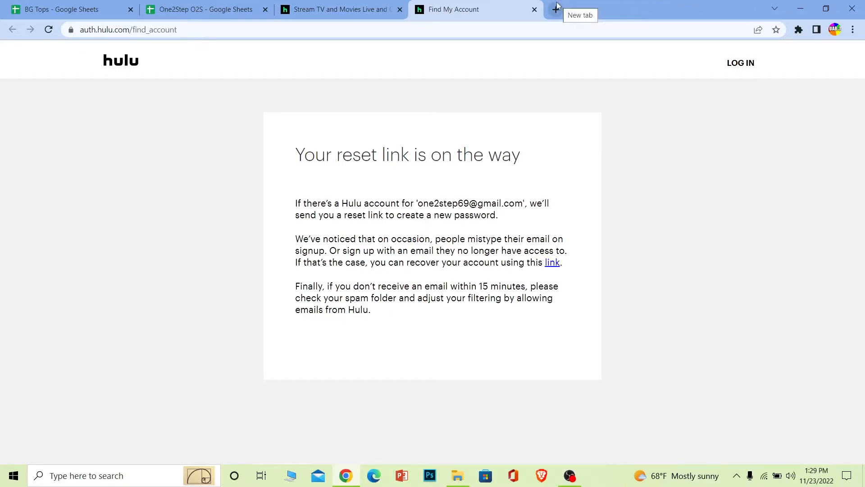
Check Gmail's Spam and All Mail in a new tab, then return to Hulu's confirmation page.
{"action": "left_click", "coordinate": [556, 9]}
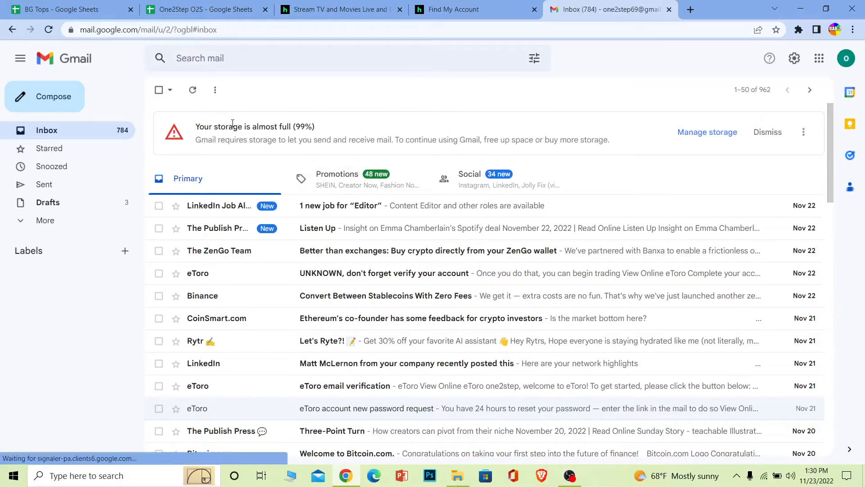
{"action": "left_click", "coordinate": [45, 219]}
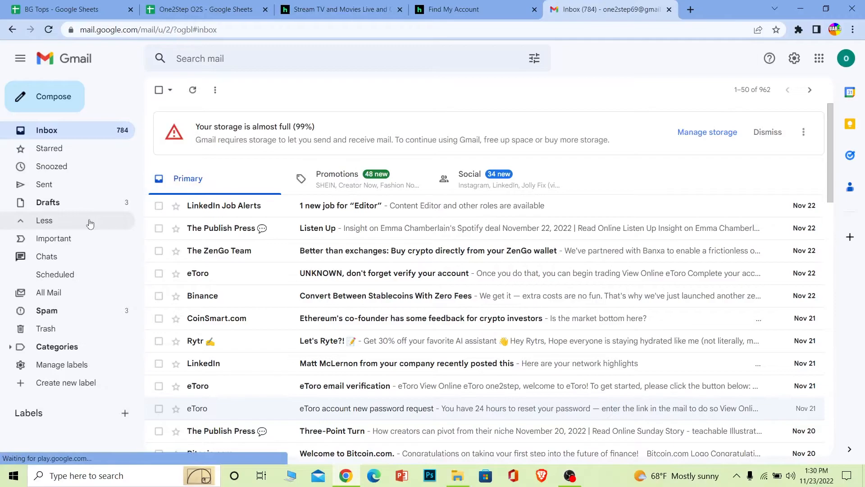
{"action": "left_click", "coordinate": [47, 310]}
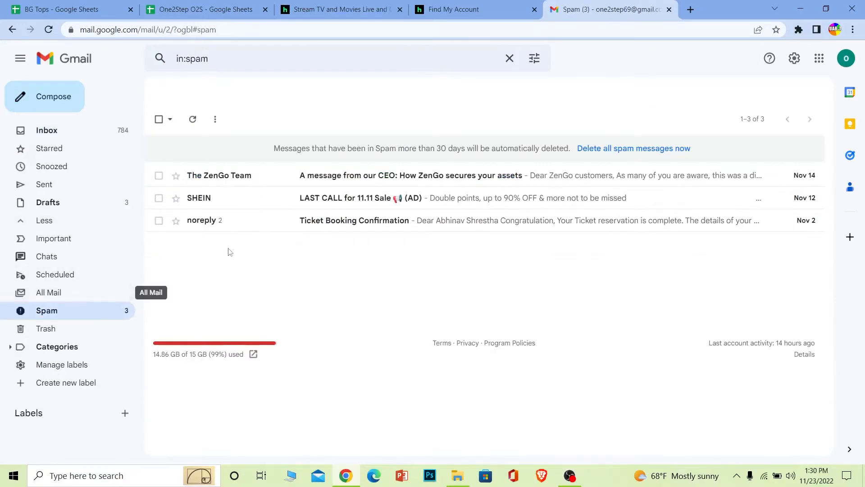
{"action": "left_click", "coordinate": [533, 58]}
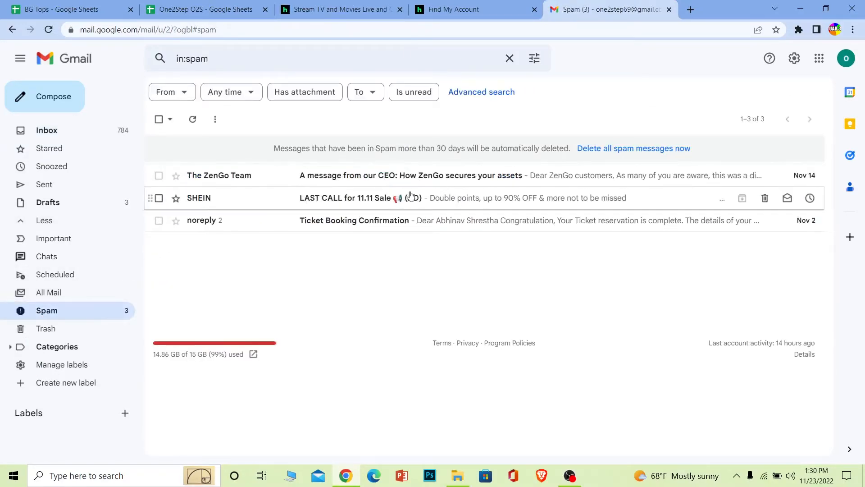
{"action": "mouse_move", "coordinate": [104, 297]}
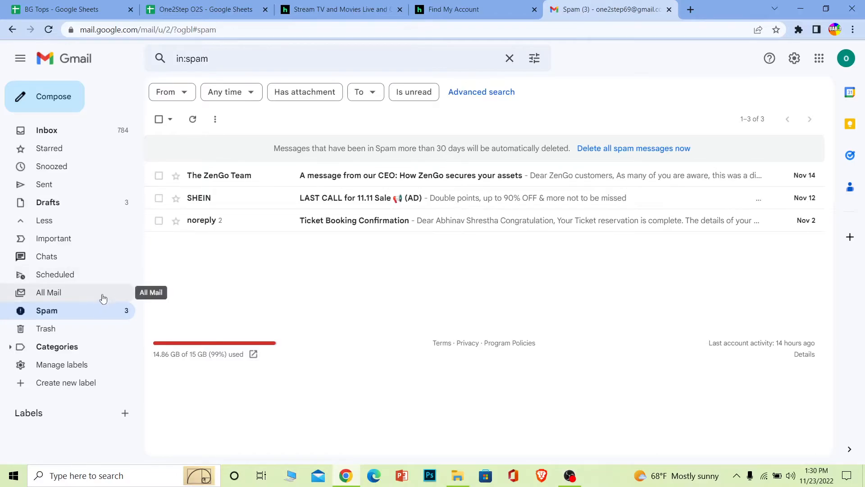
{"action": "left_click", "coordinate": [49, 292]}
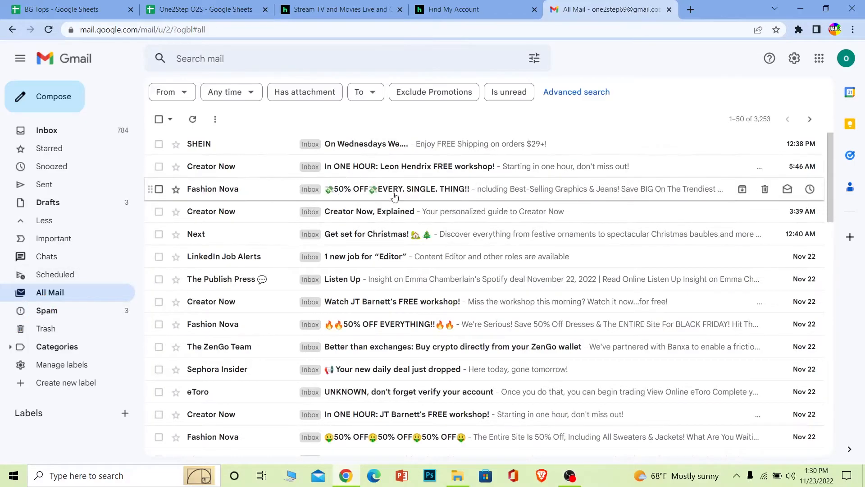
{"action": "left_click", "coordinate": [475, 9]}
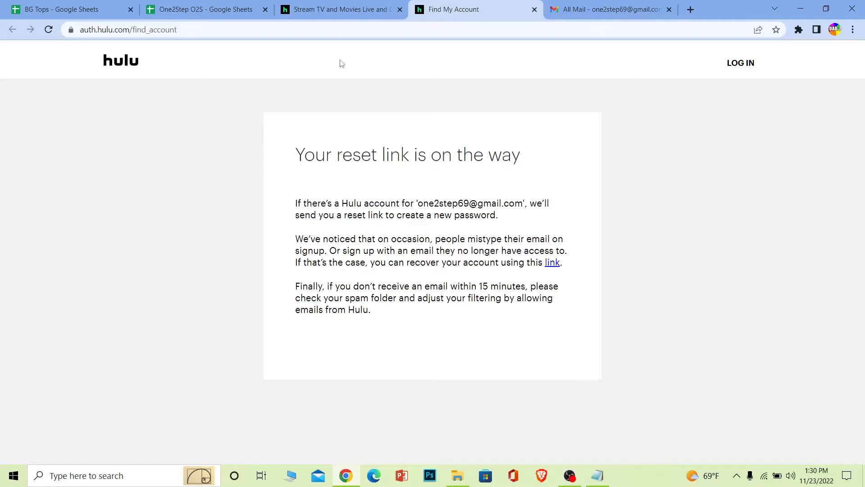